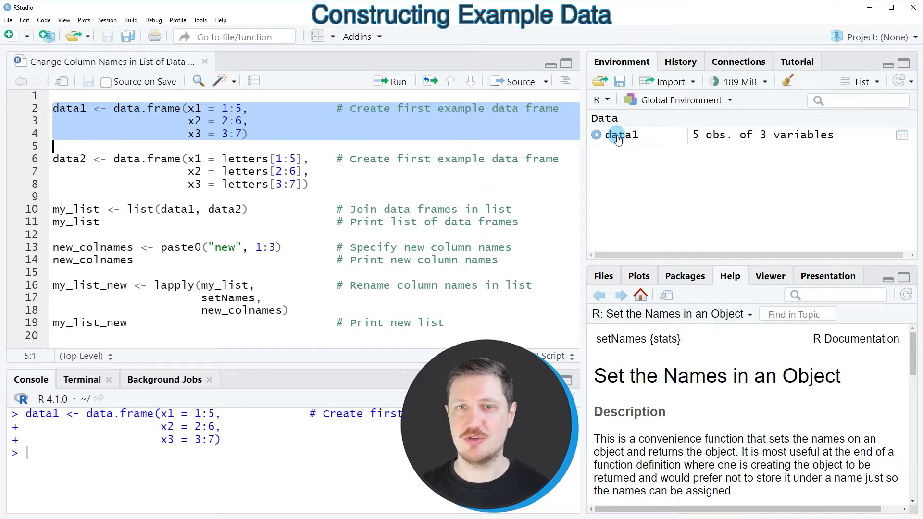
mouse_move(622, 135)
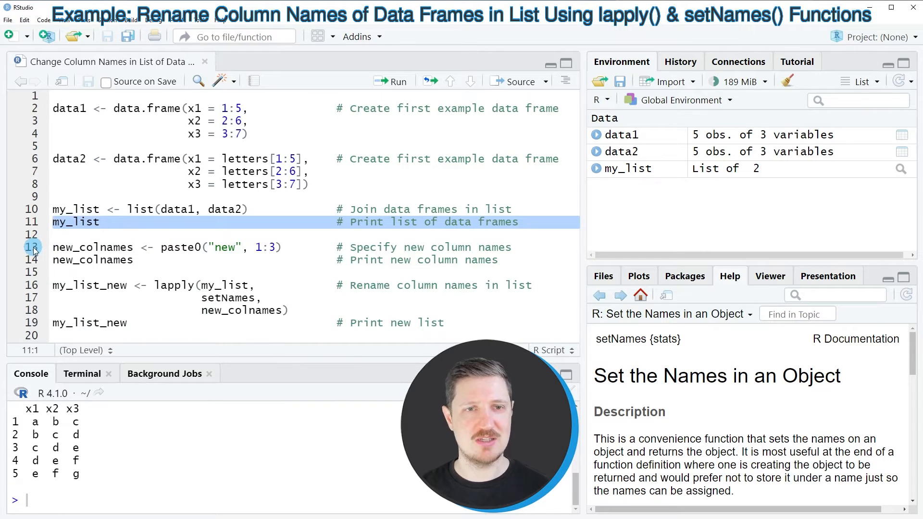
Step: Run the paste0("new", 1:3) lines to create and print new_colnames
left_click(92, 247)
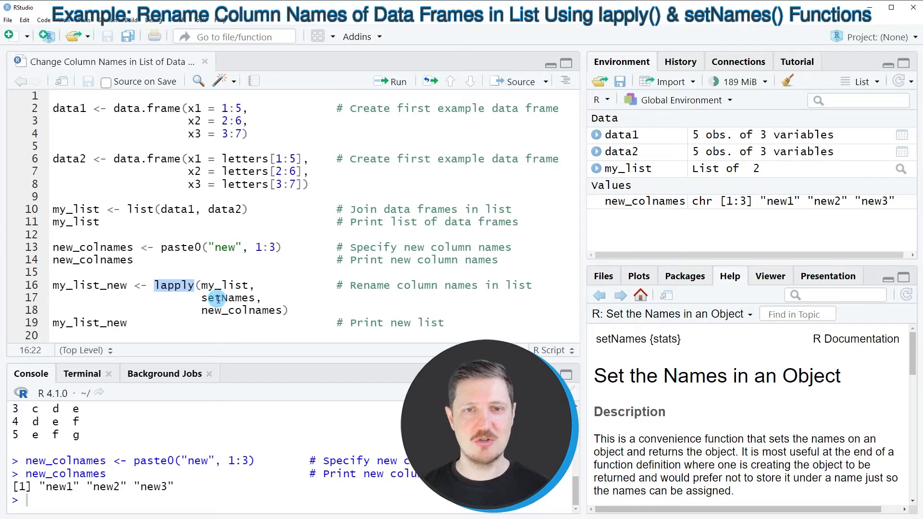
double_click(228, 298)
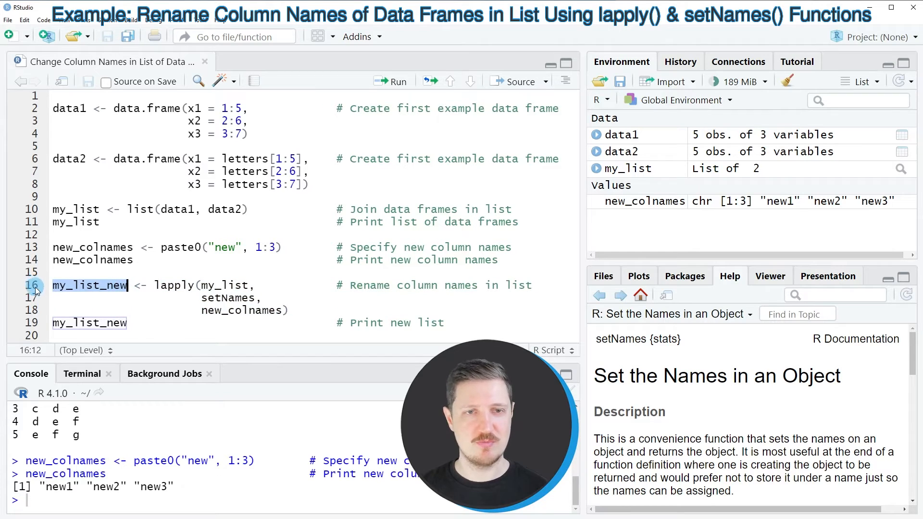
Step: Run lapply(my_list, setNames, new_colnames) and print my_list_new with columns new1–new3
left_click_drag(76, 286, 77, 310)
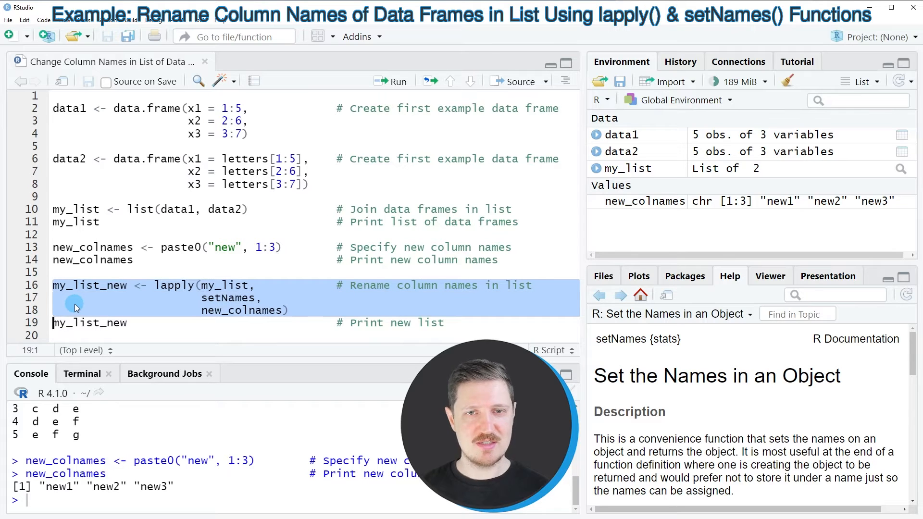
left_click(391, 81)
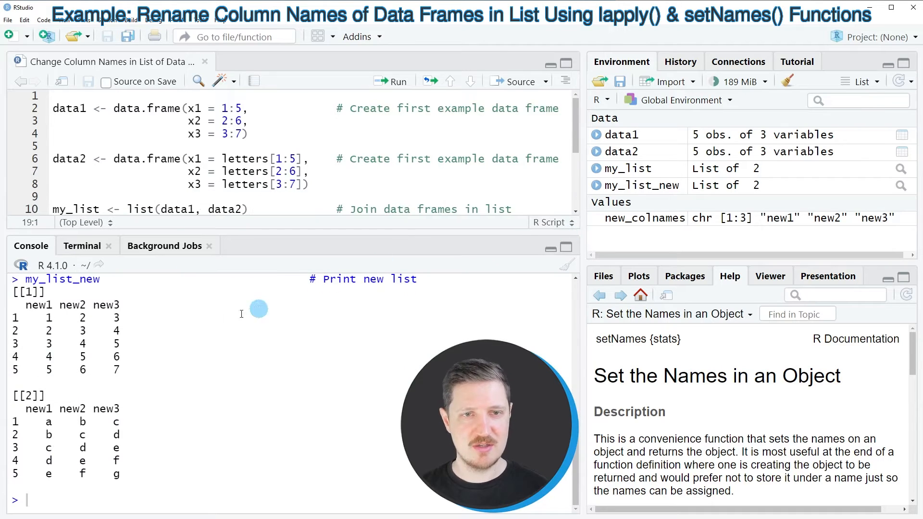
left_click_drag(44, 316, 103, 347)
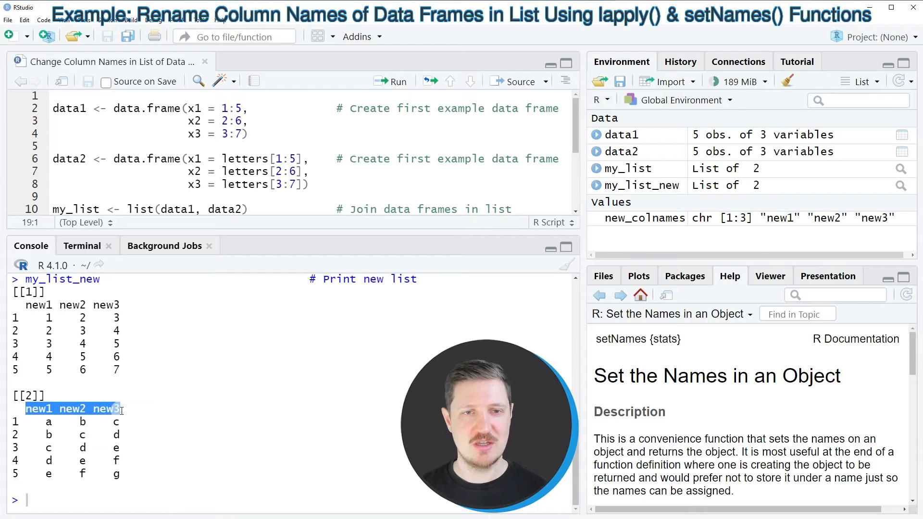
mouse_move(185, 417)
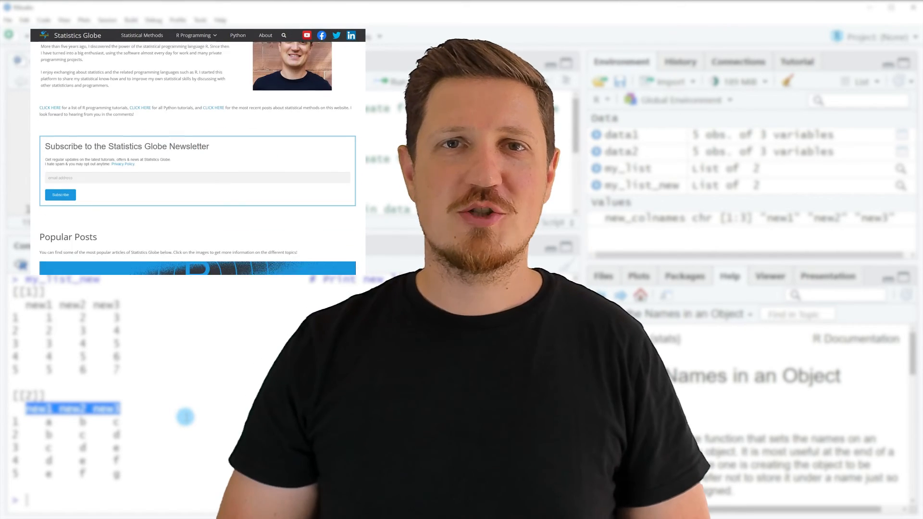
Step: Open the Graphics in R tutorial from the R Programming menu on Statistics Globe
scroll("down", 3)
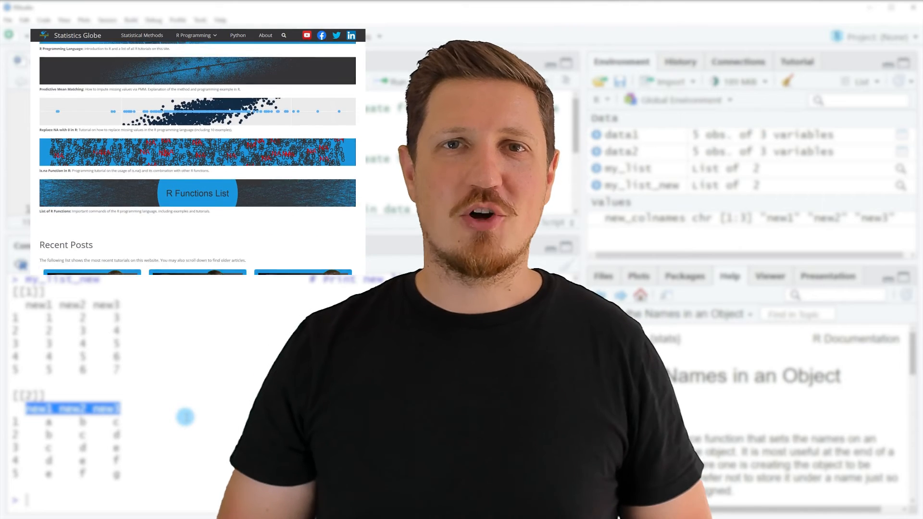
scroll("down", 3)
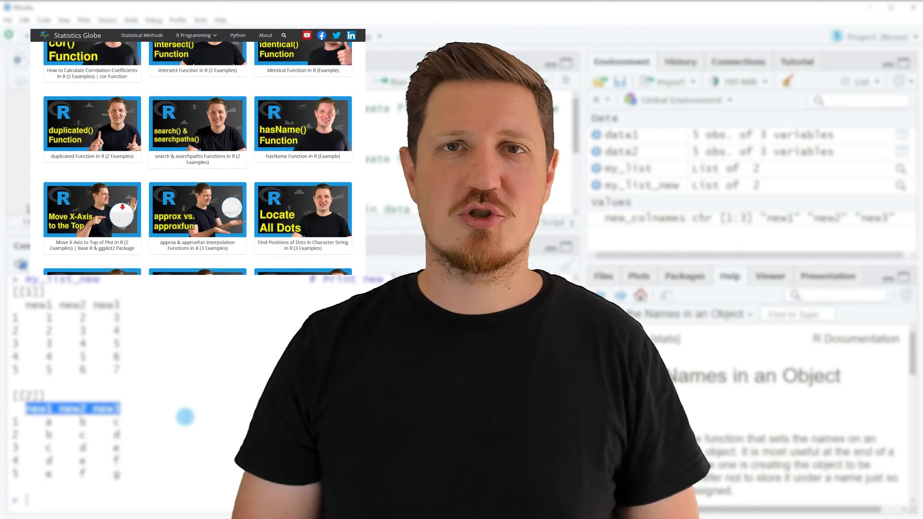
left_click(194, 34)
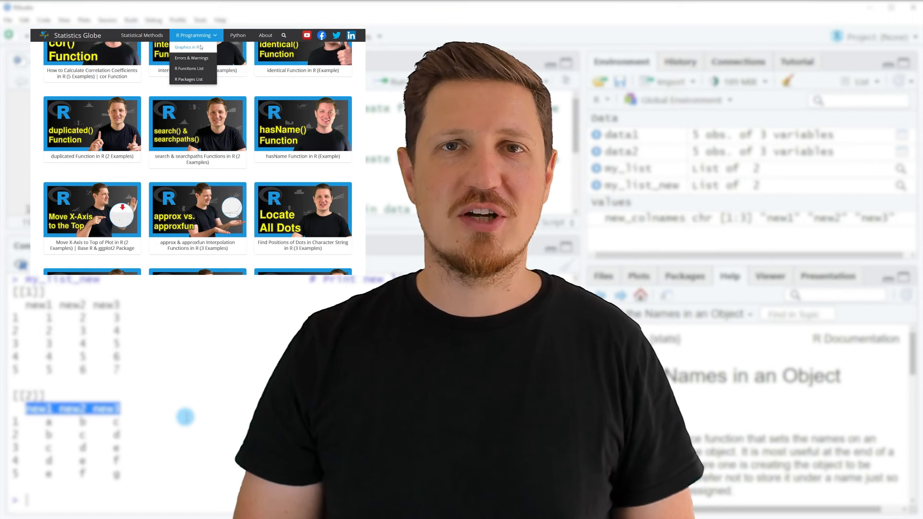
left_click(187, 47)
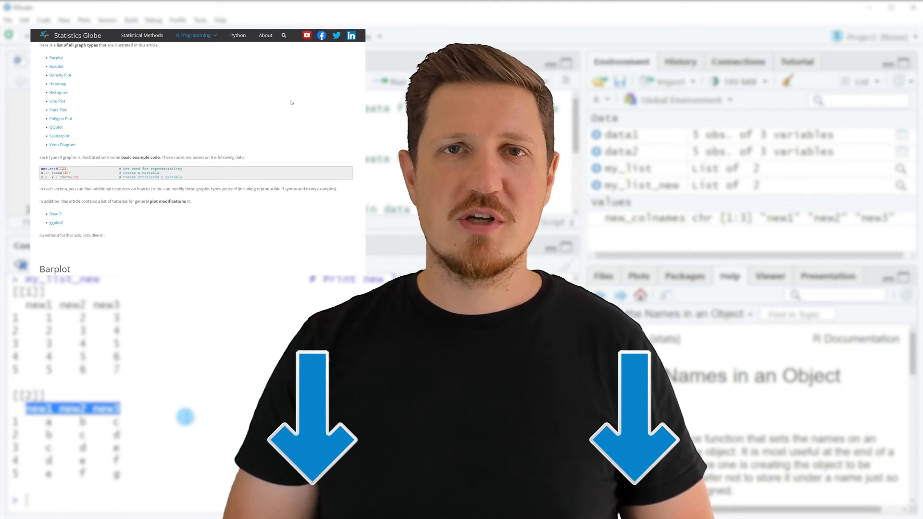
scroll("down", 3)
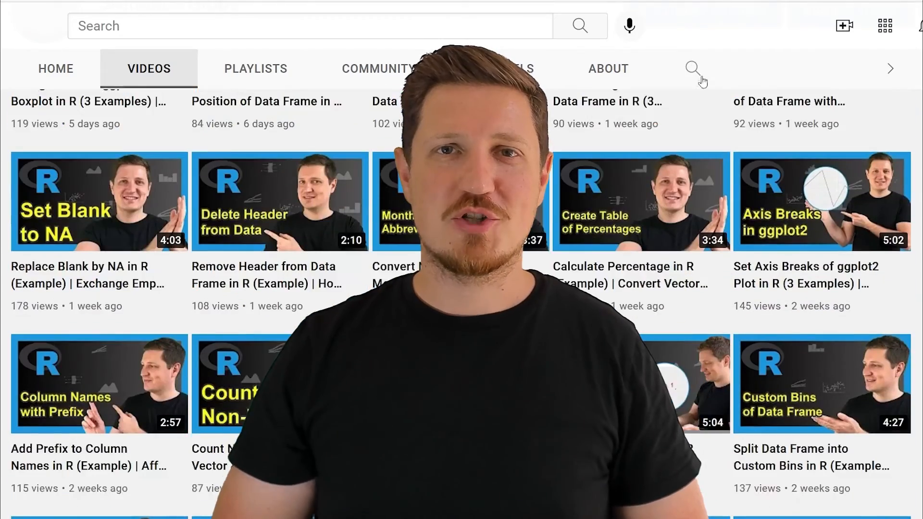
scroll("down", 3)
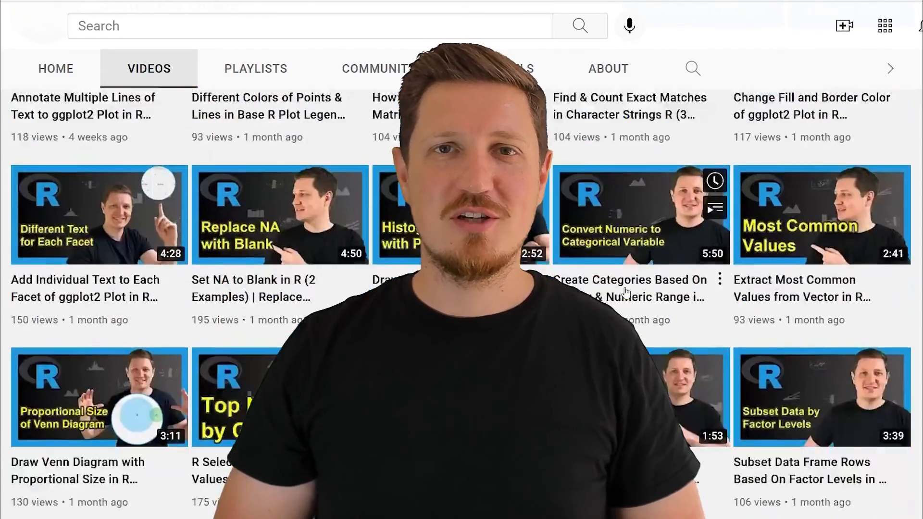
scroll("down", 3)
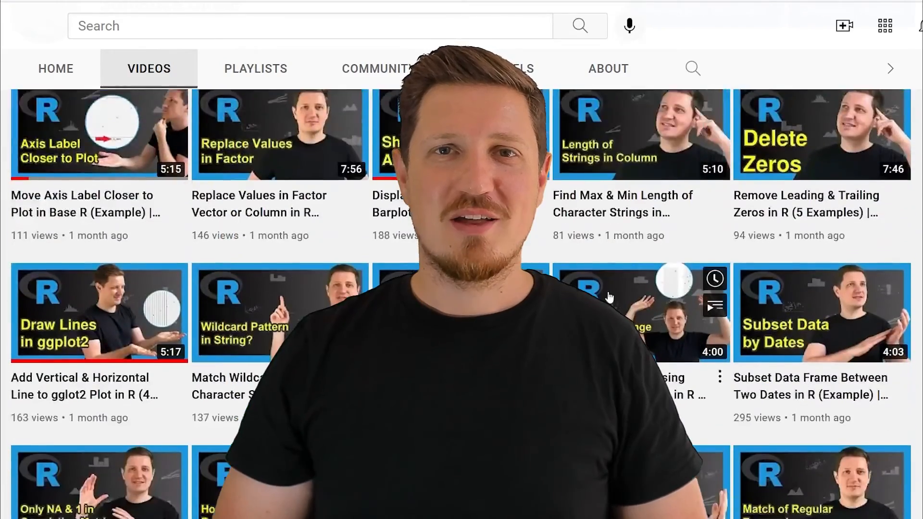